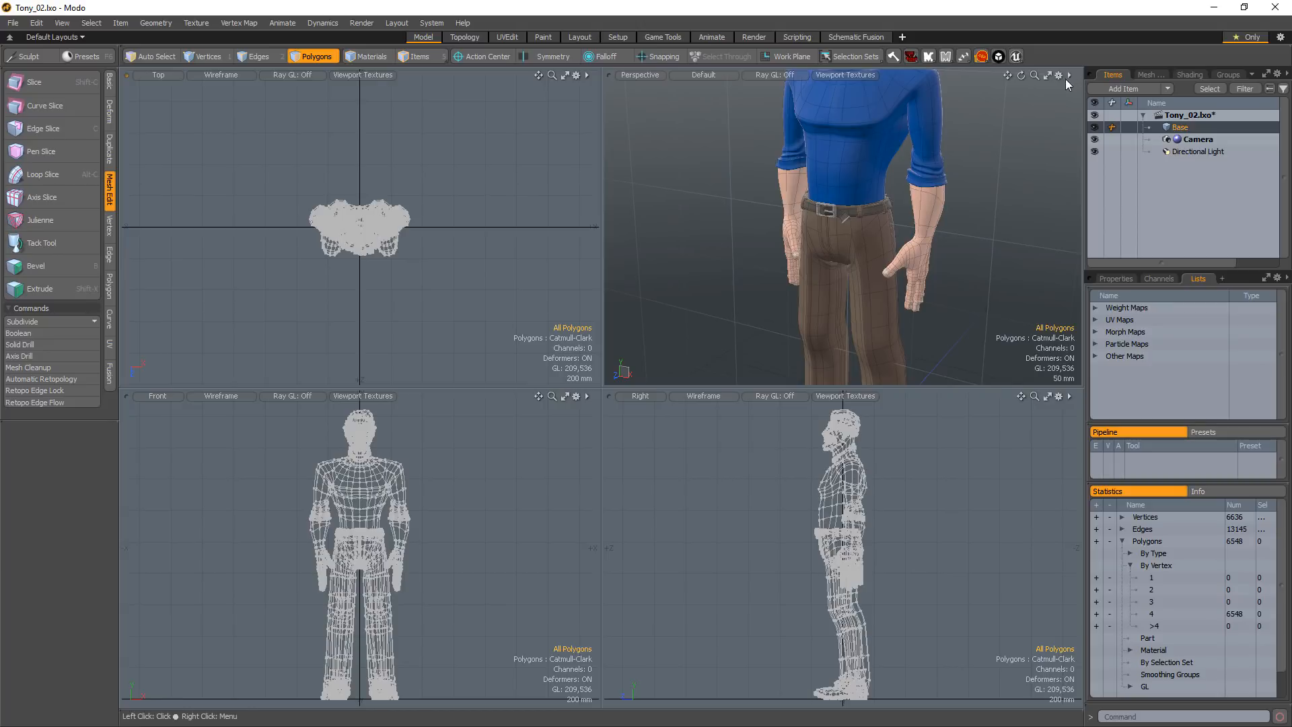
# Step: Switch the top-left viewport from the Top view to a UV view showing the empty UV grid
pyautogui.click(1059, 75)
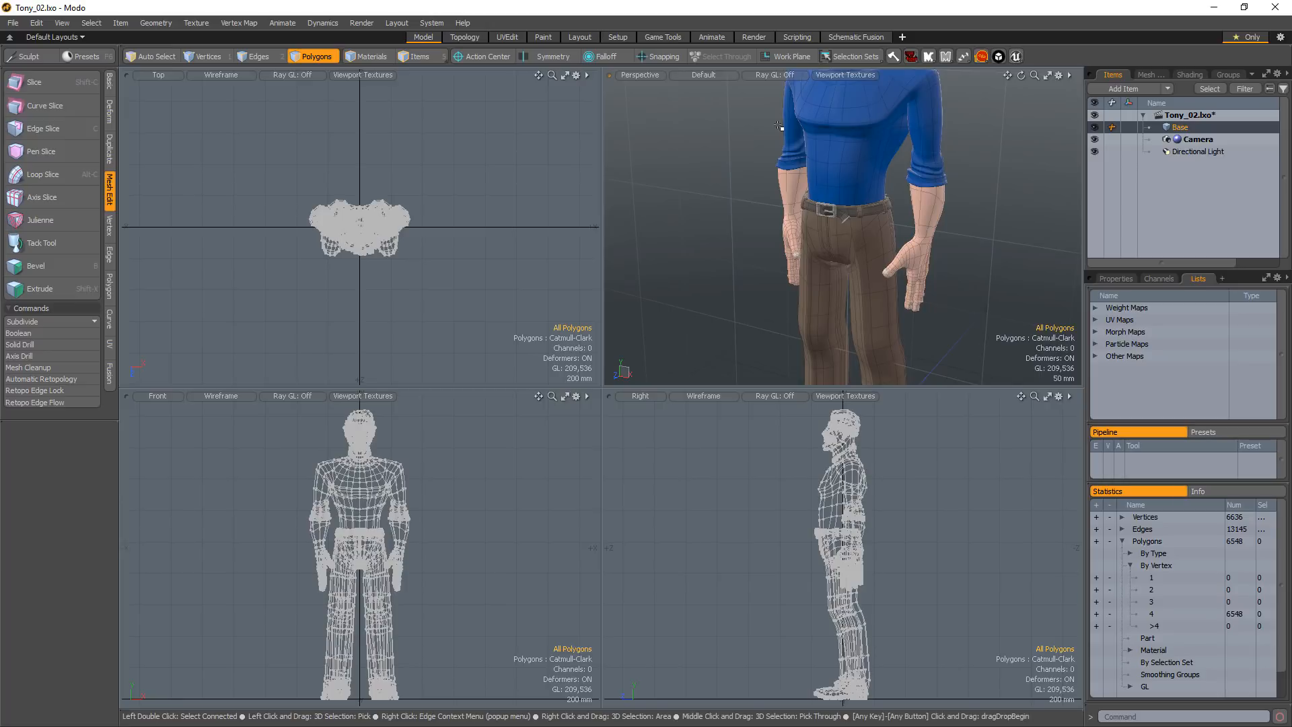
pyautogui.click(585, 75)
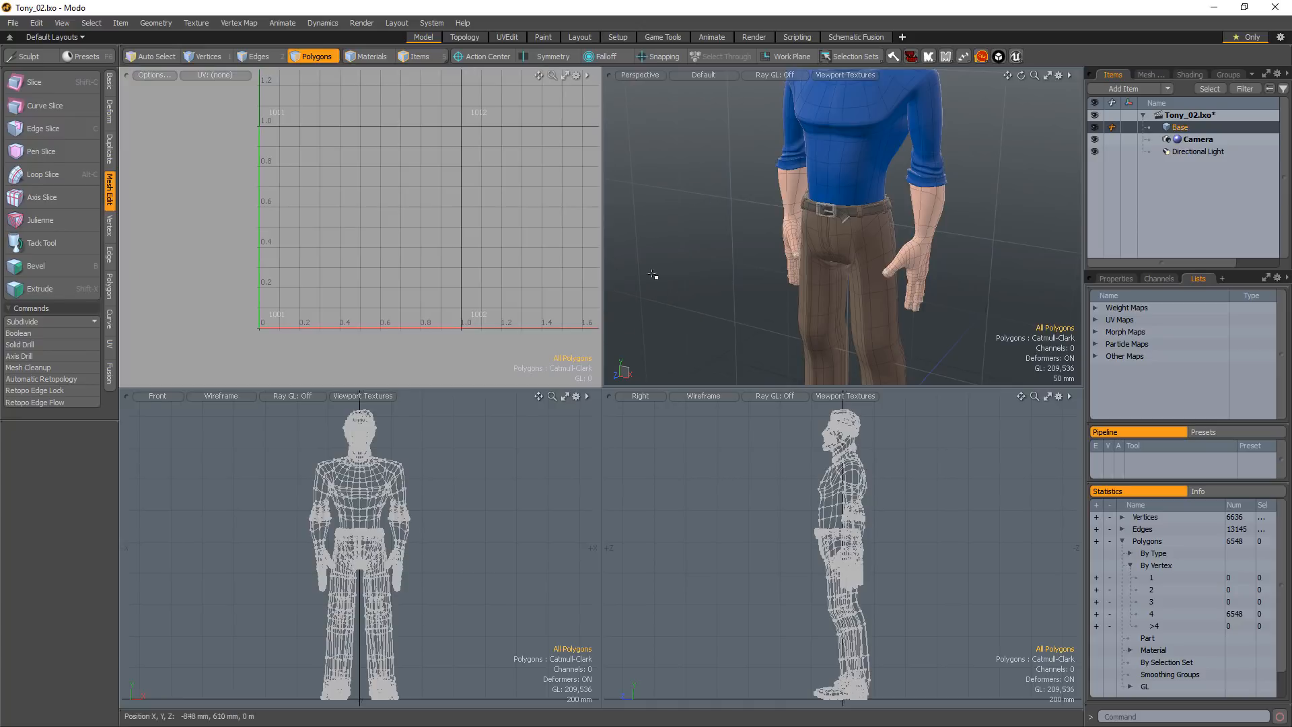
pyautogui.moveTo(1057, 68)
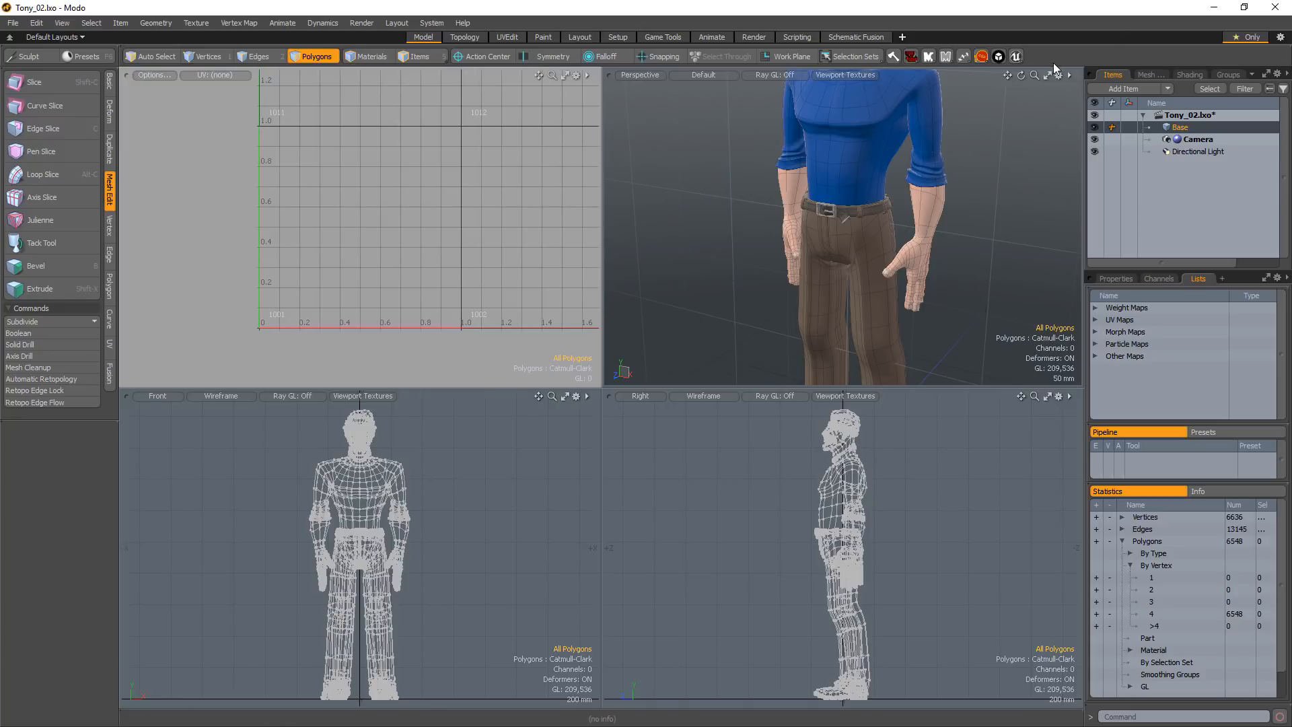